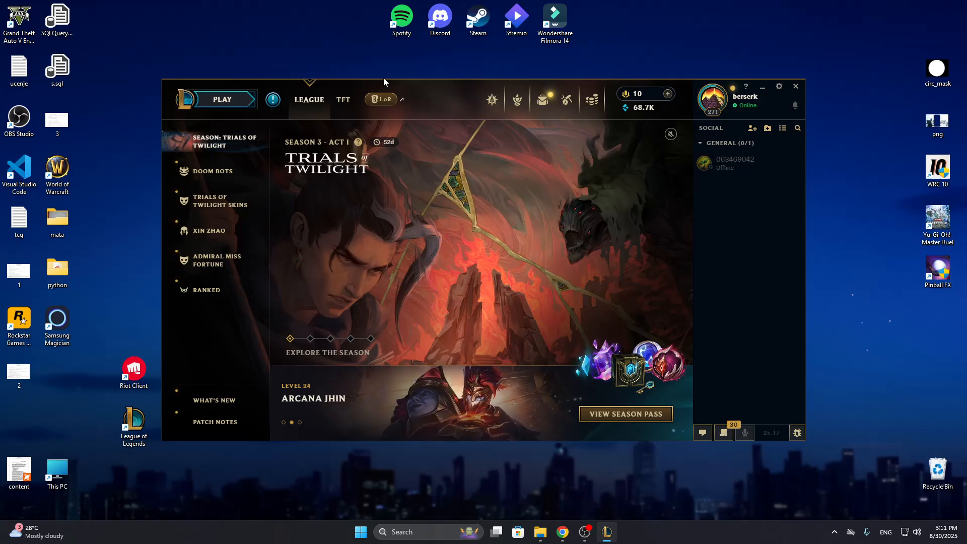
pyautogui.moveTo(443, 160)
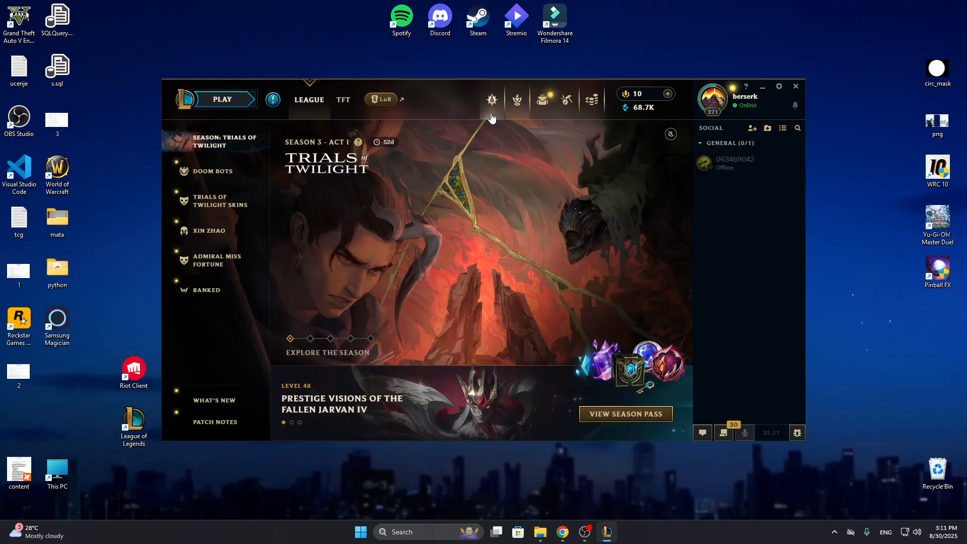
pyautogui.moveTo(517, 144)
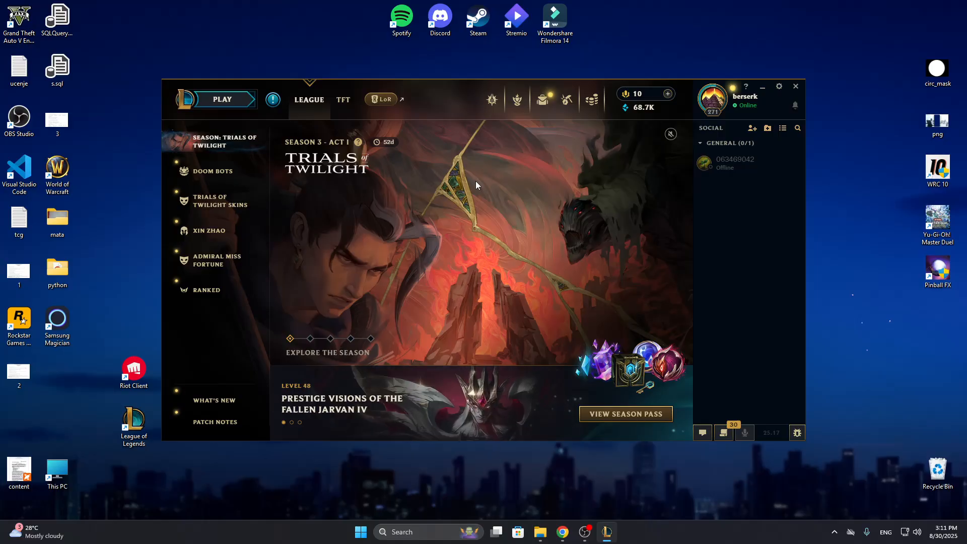
pyautogui.moveTo(489, 193)
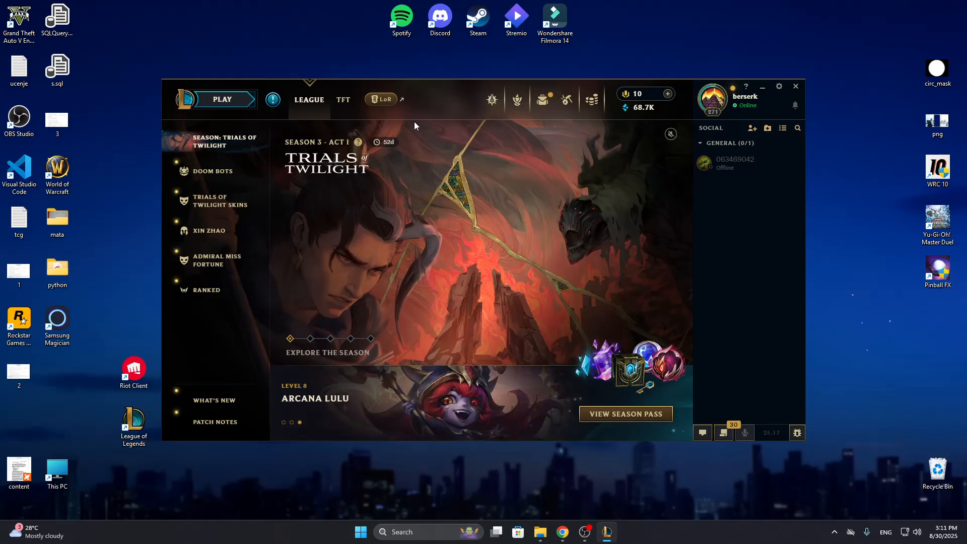
pyautogui.moveTo(324, 165)
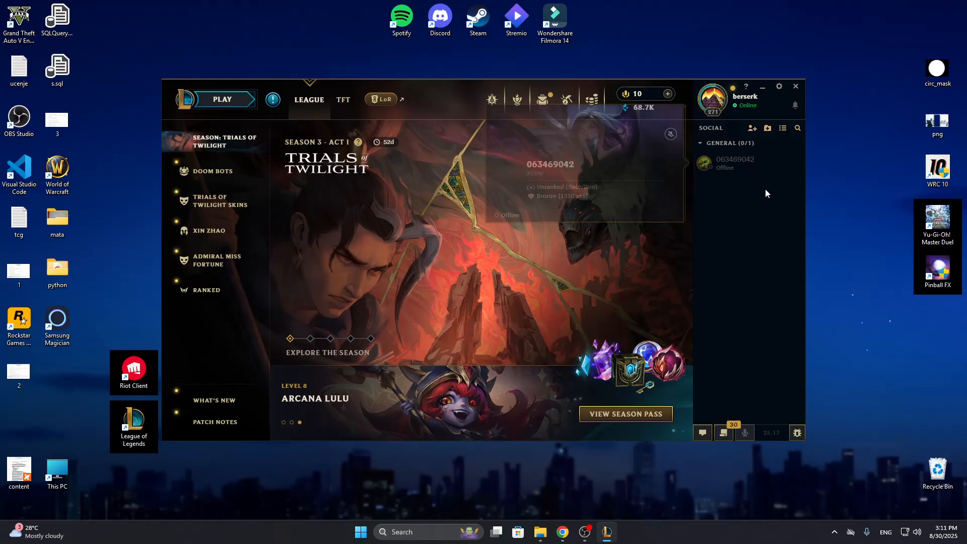
pyautogui.moveTo(743, 199)
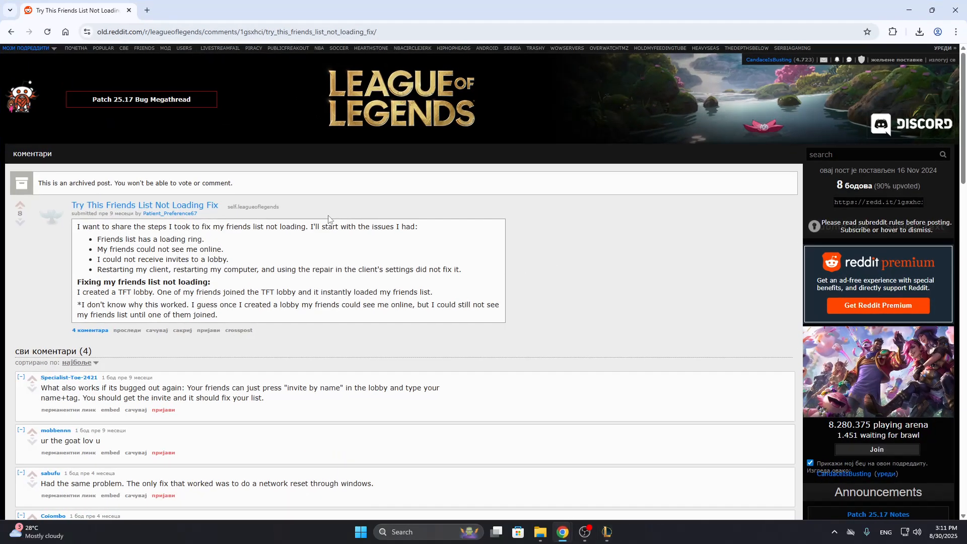
pyautogui.moveTo(121, 212)
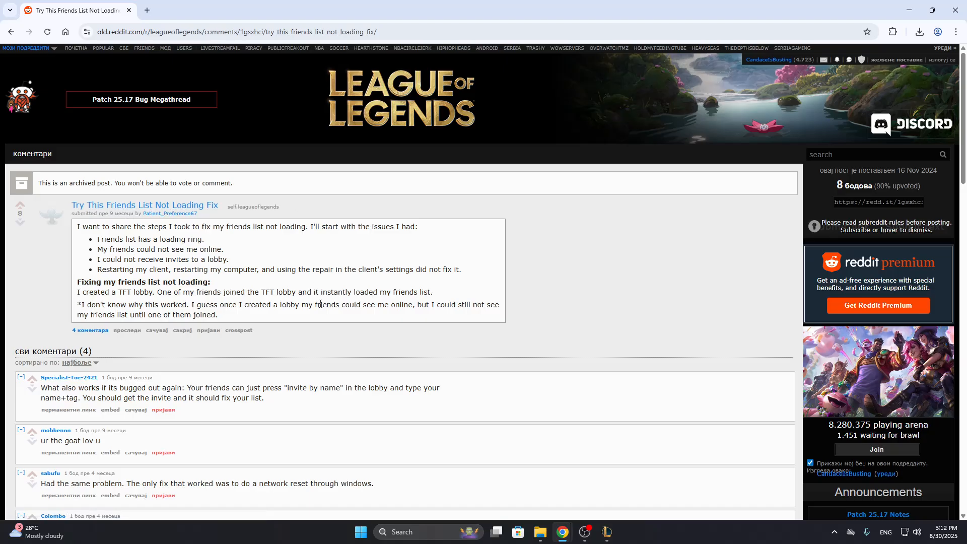
pyautogui.moveTo(161, 282)
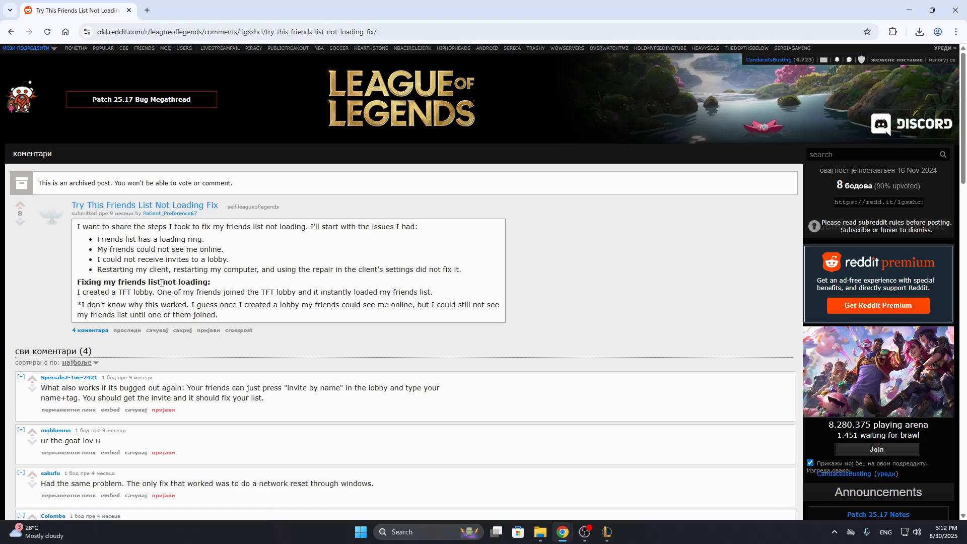
pyautogui.moveTo(112, 292)
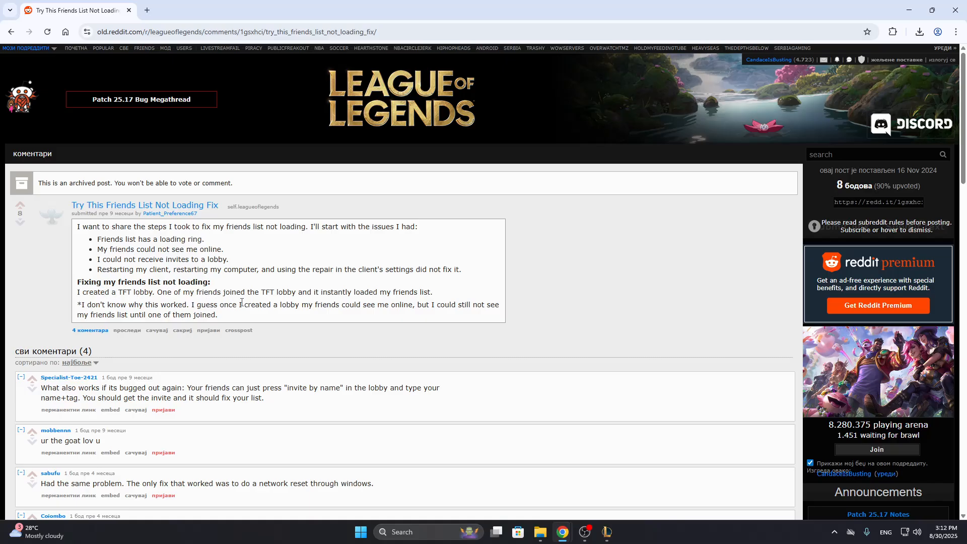
pyautogui.moveTo(391, 292)
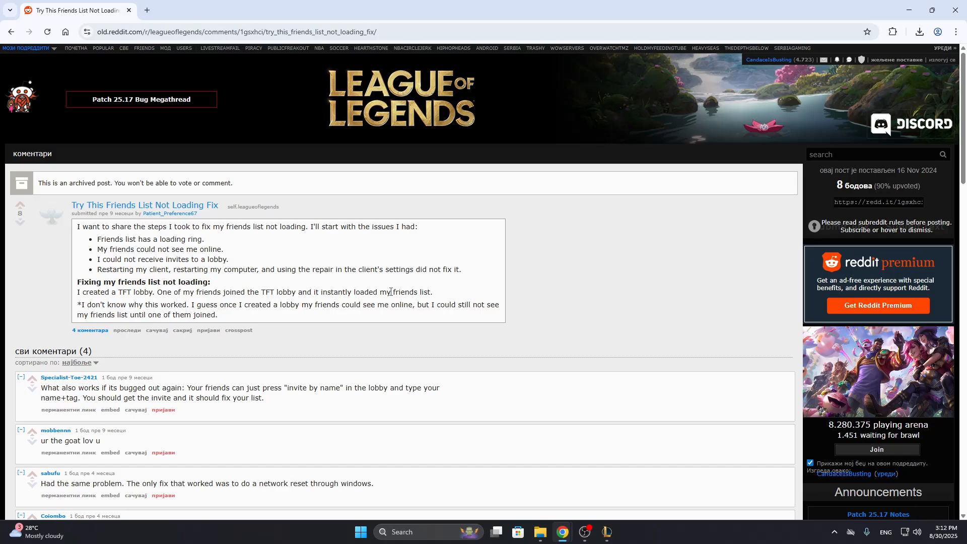
# Bring the League of Legends client back in front of the Reddit thread via its taskbar icon.
pyautogui.click(607, 532)
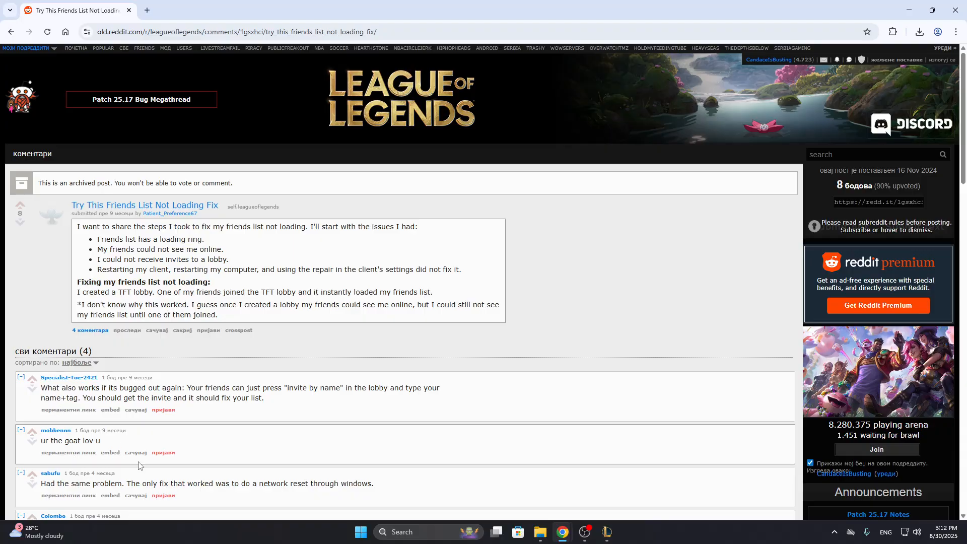
pyautogui.moveTo(275, 431)
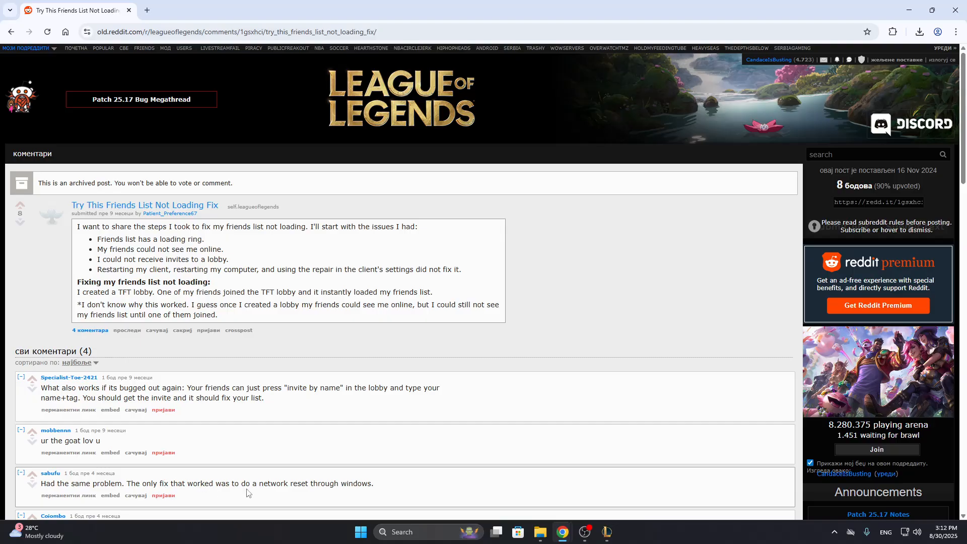
pyautogui.moveTo(444, 526)
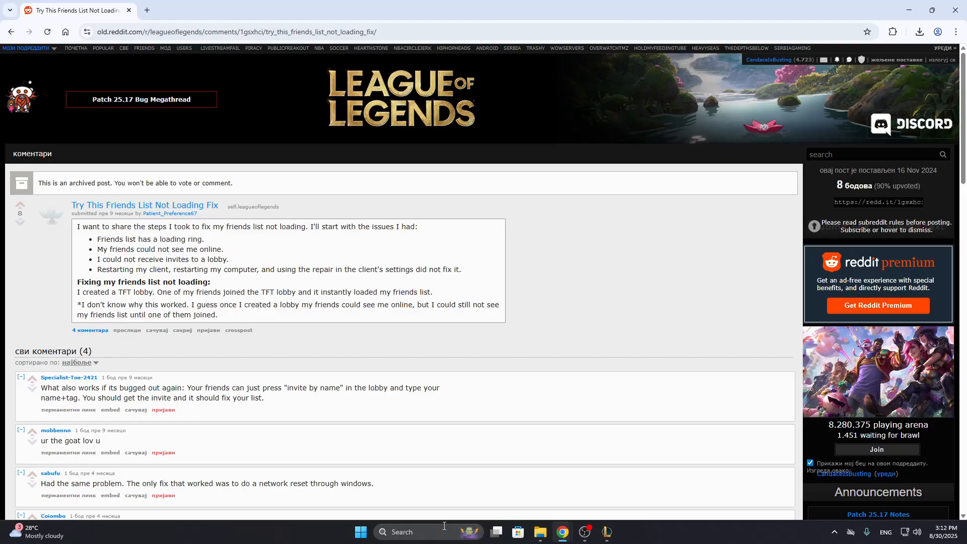
pyautogui.moveTo(338, 481)
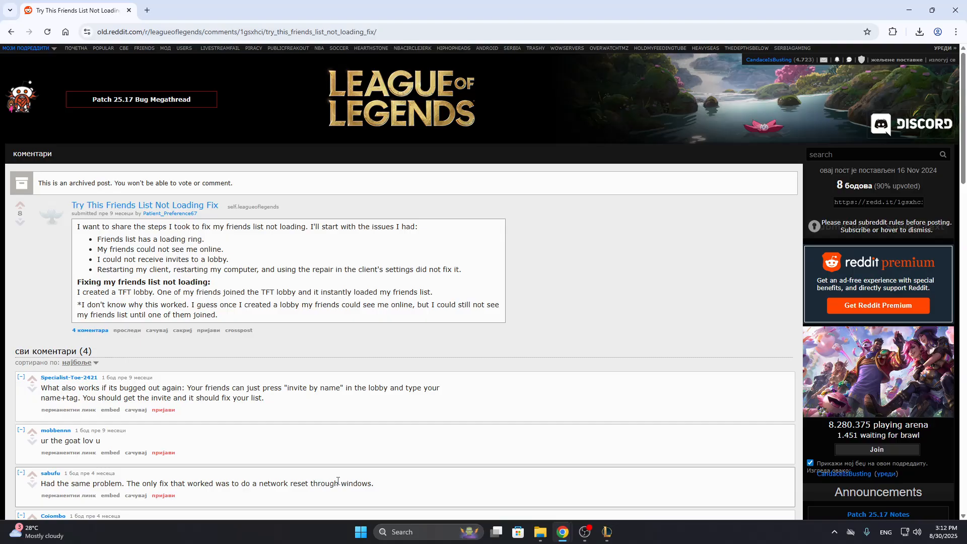
pyautogui.moveTo(179, 457)
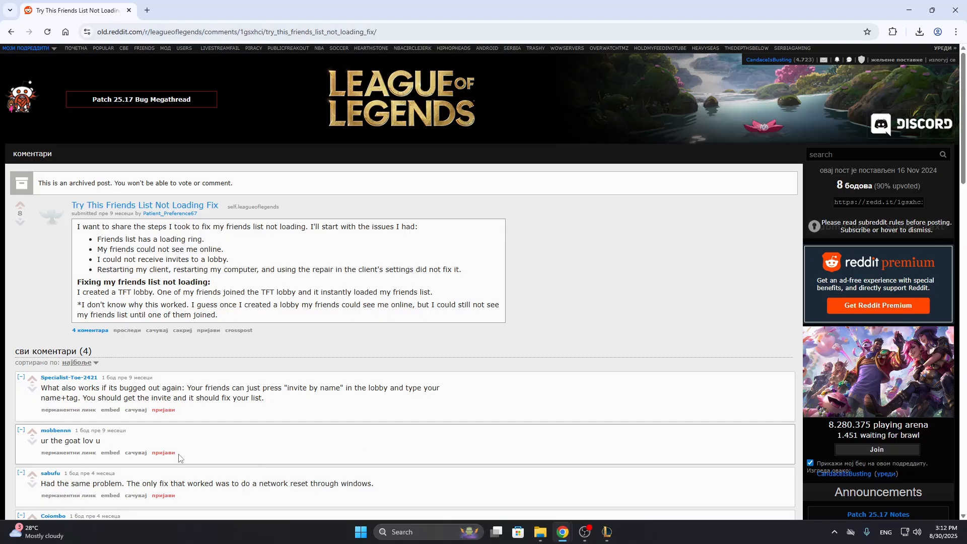
pyautogui.click(606, 532)
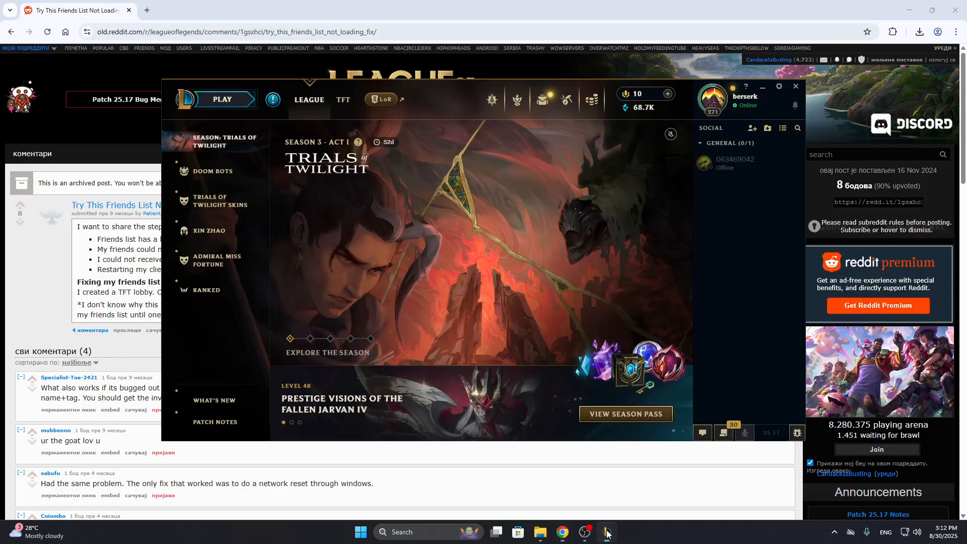
pyautogui.moveTo(657, 208)
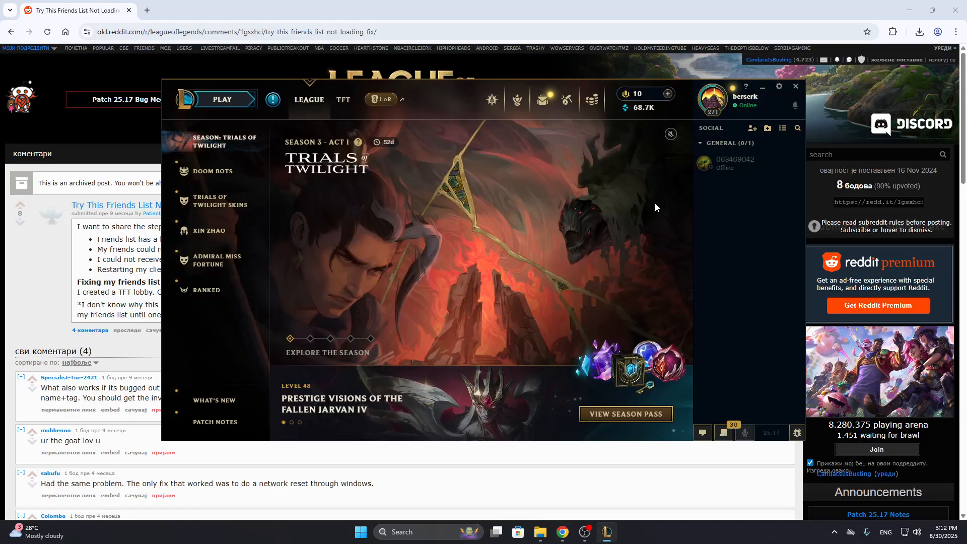